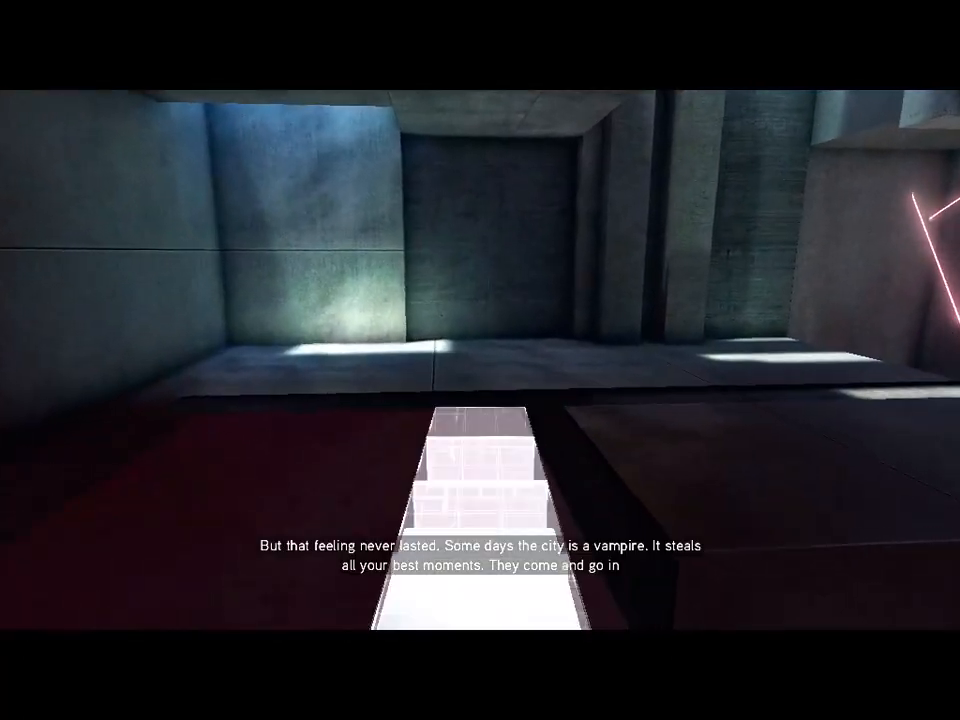
mouse_move(480, 360)
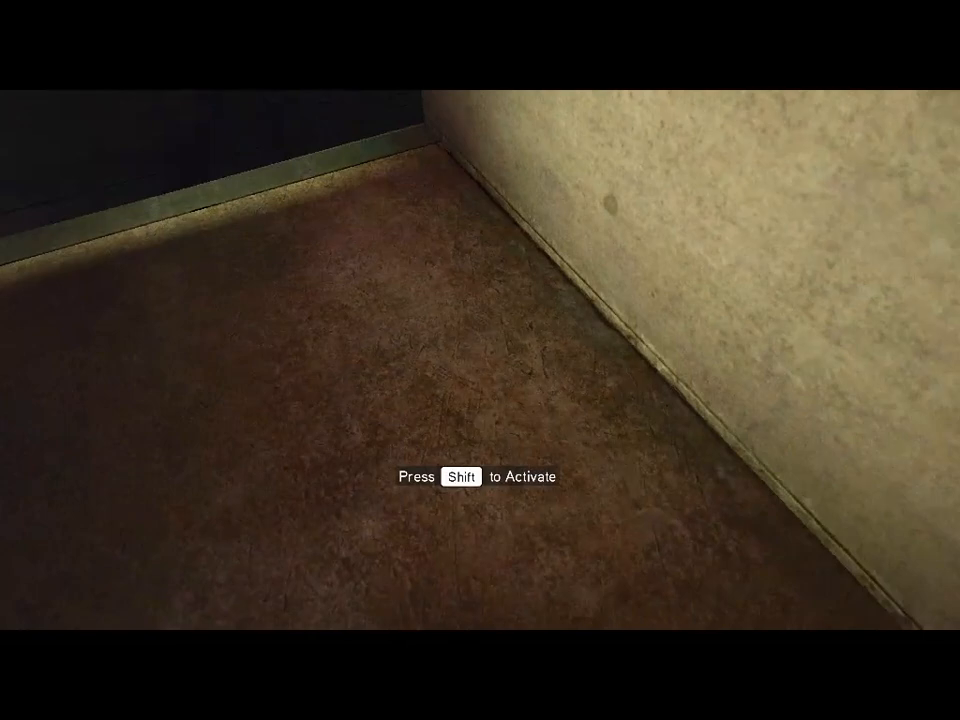
key(shift)
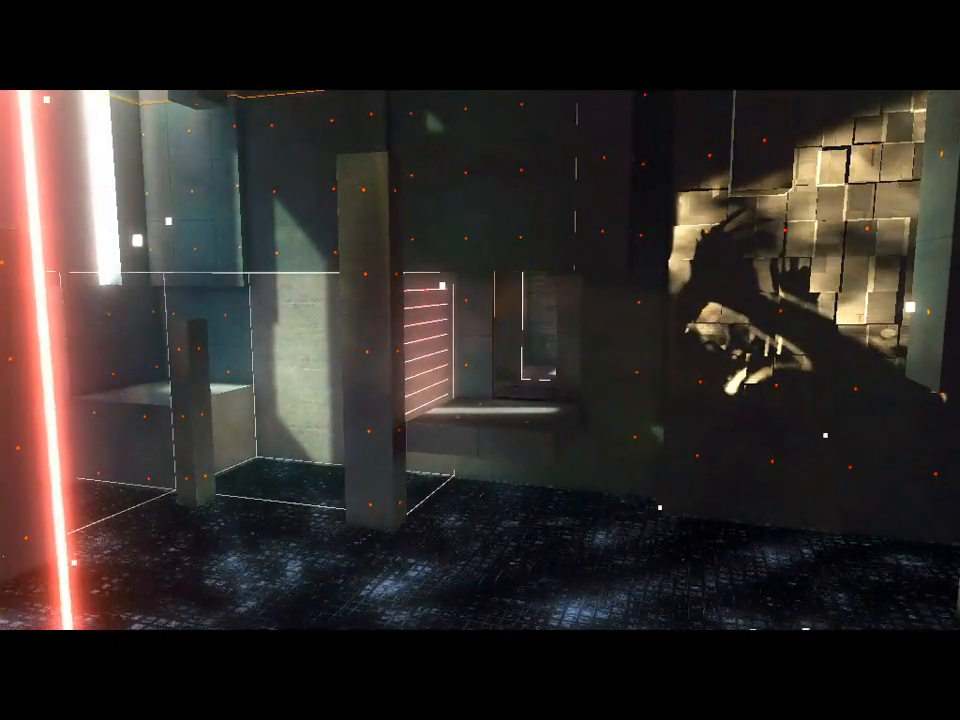